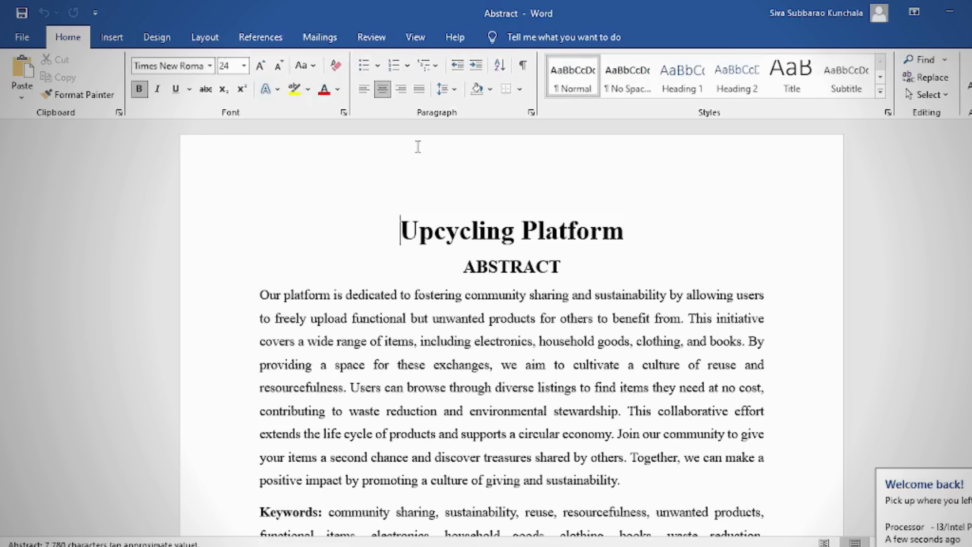
# - Scroll down the home page to read through the About section
pyautogui.scroll(-3)
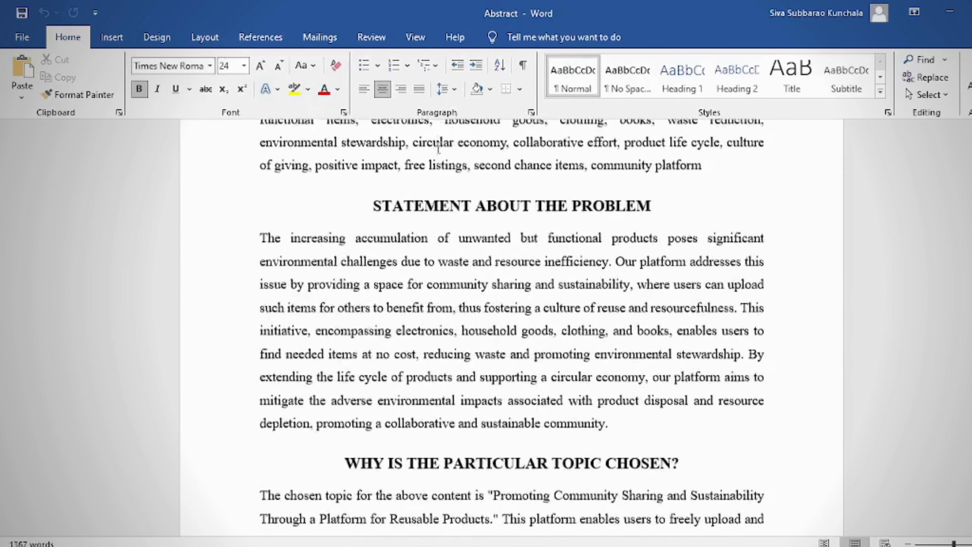
pyautogui.scroll(-3)
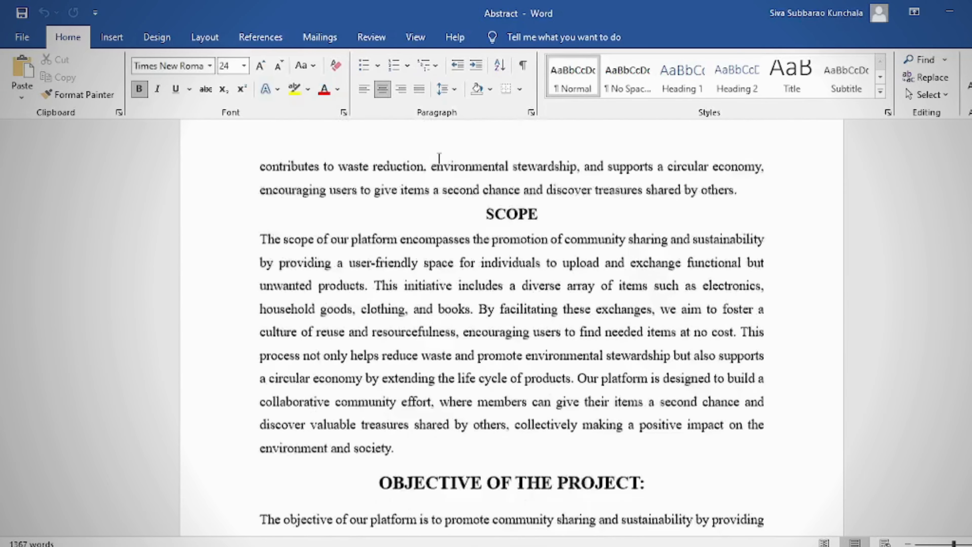
pyautogui.scroll(-3)
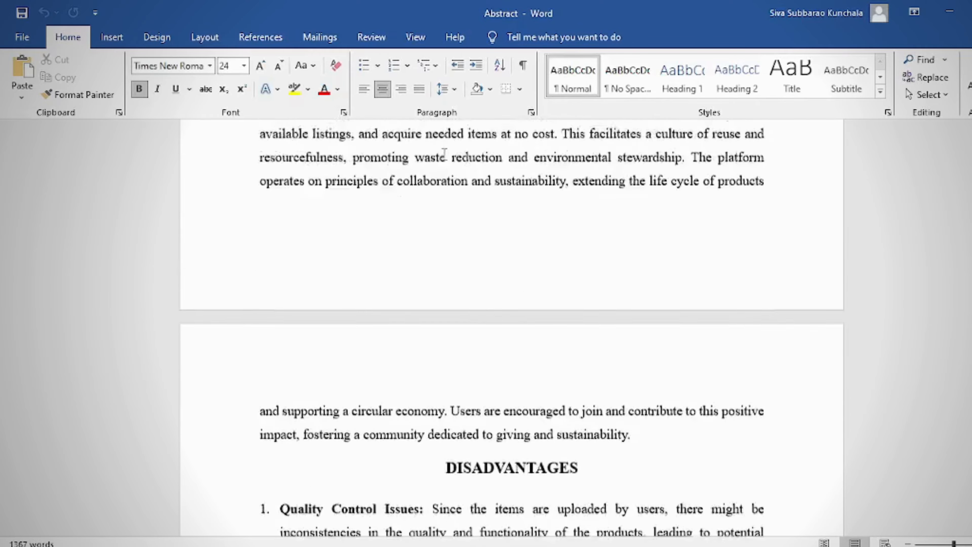
pyautogui.scroll(-3)
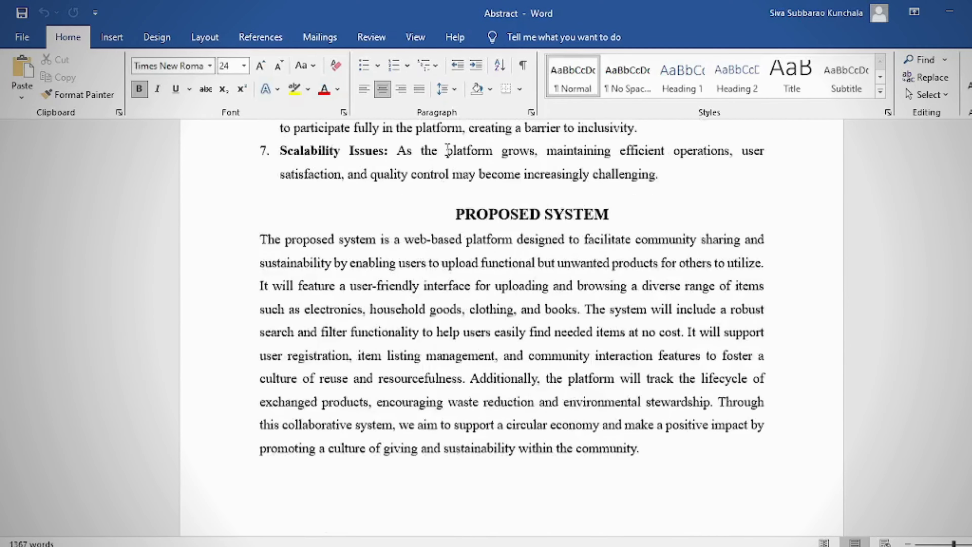
pyautogui.scroll(-3)
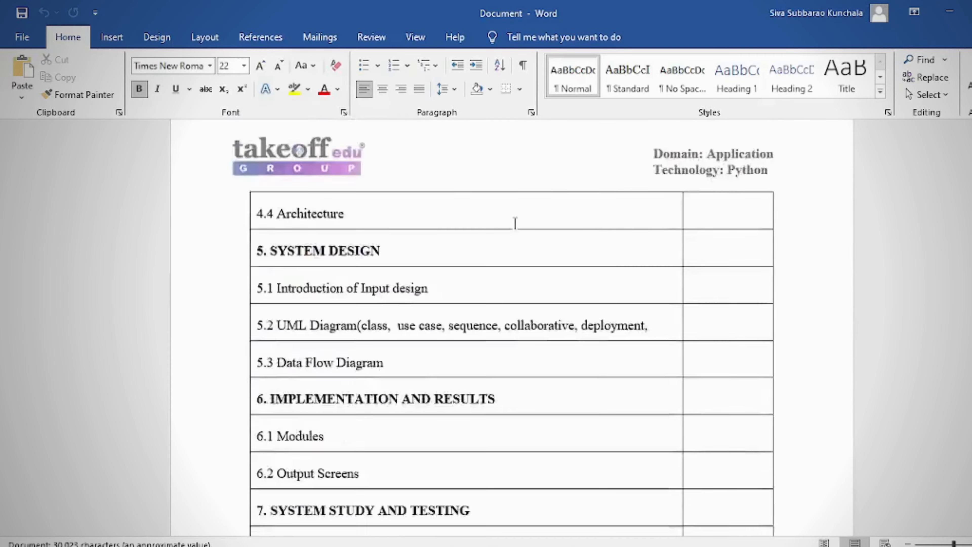
pyautogui.scroll(3)
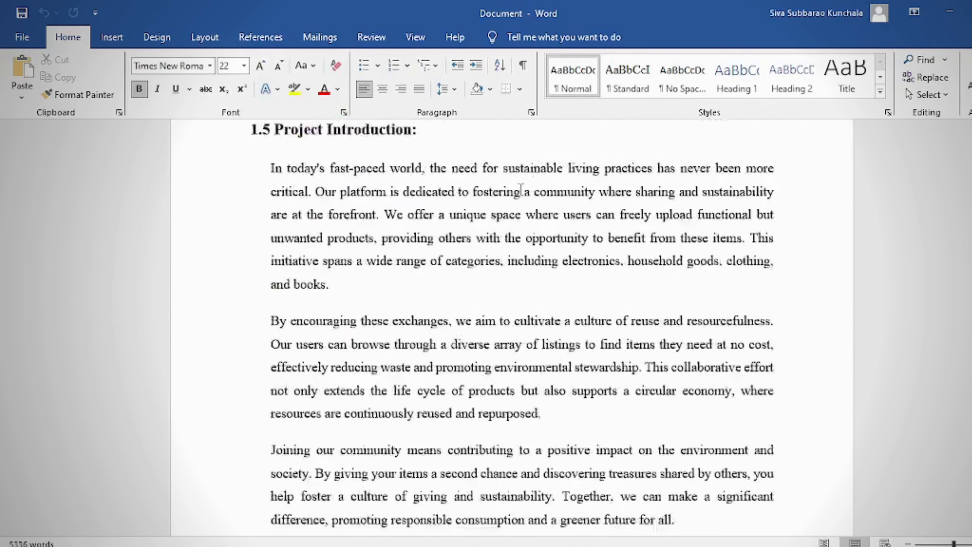
pyautogui.scroll(-3)
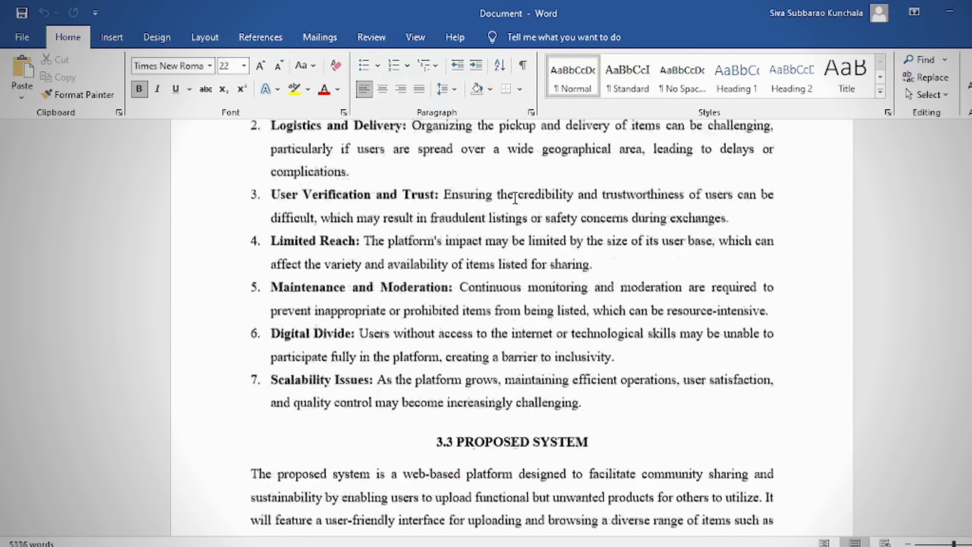
pyautogui.scroll(-3)
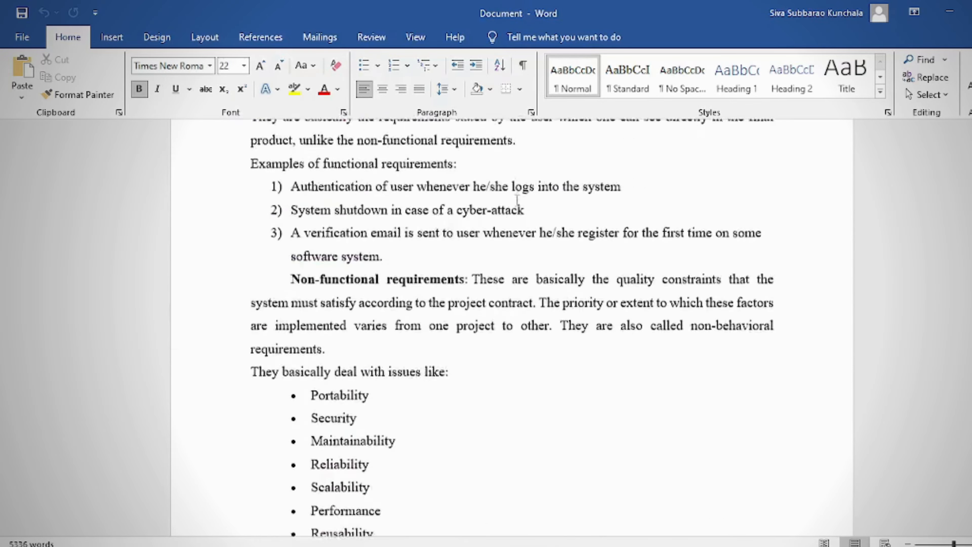
pyautogui.scroll(-3)
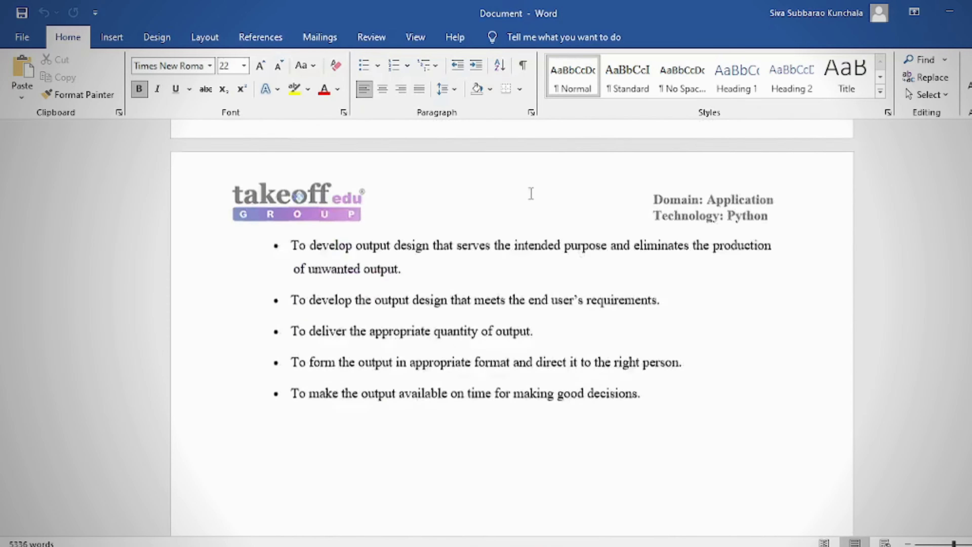
pyautogui.scroll(-3)
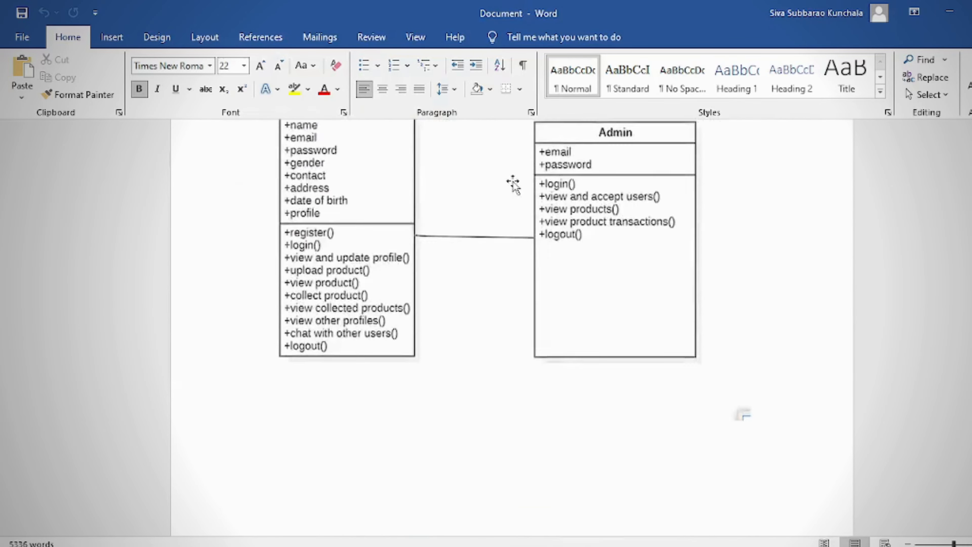
pyautogui.scroll(-3)
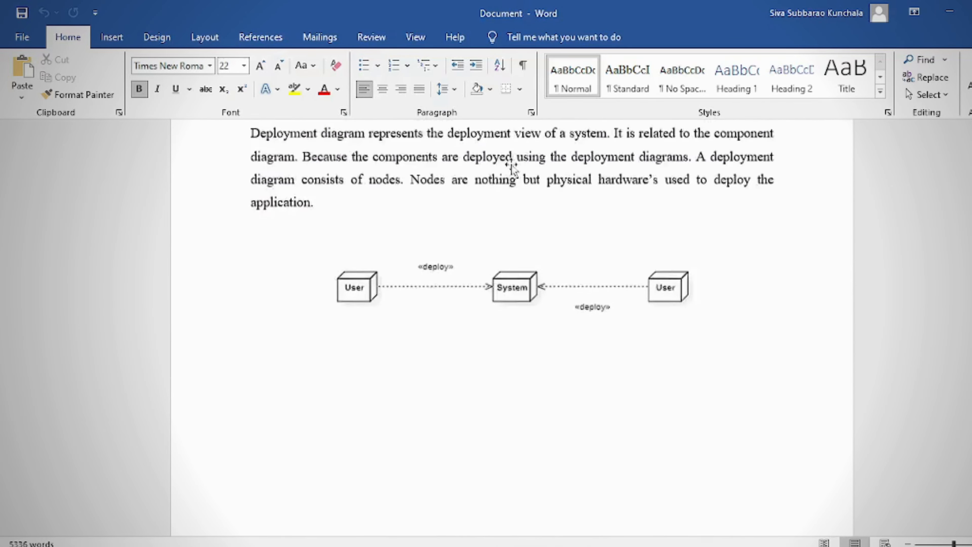
pyautogui.scroll(-3)
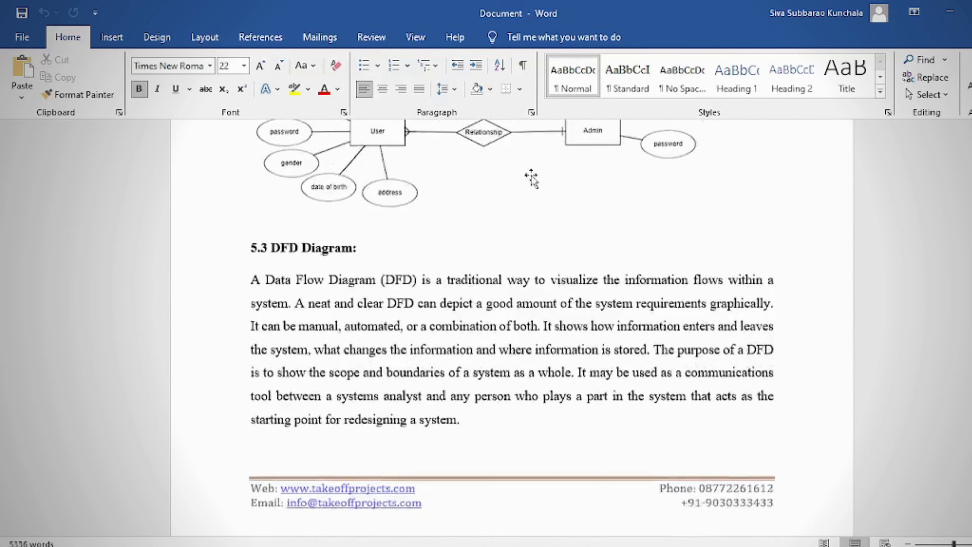
pyautogui.scroll(-3)
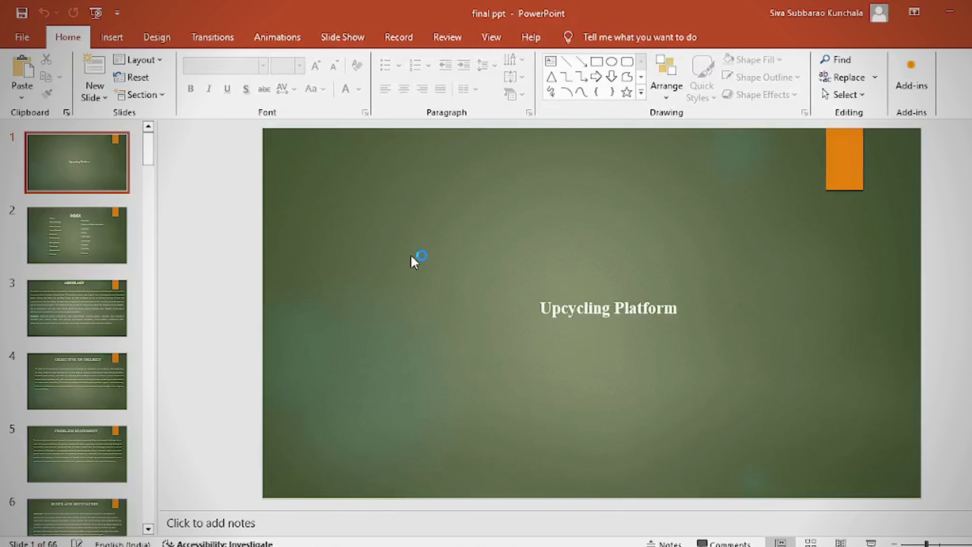
pyautogui.click(76, 382)
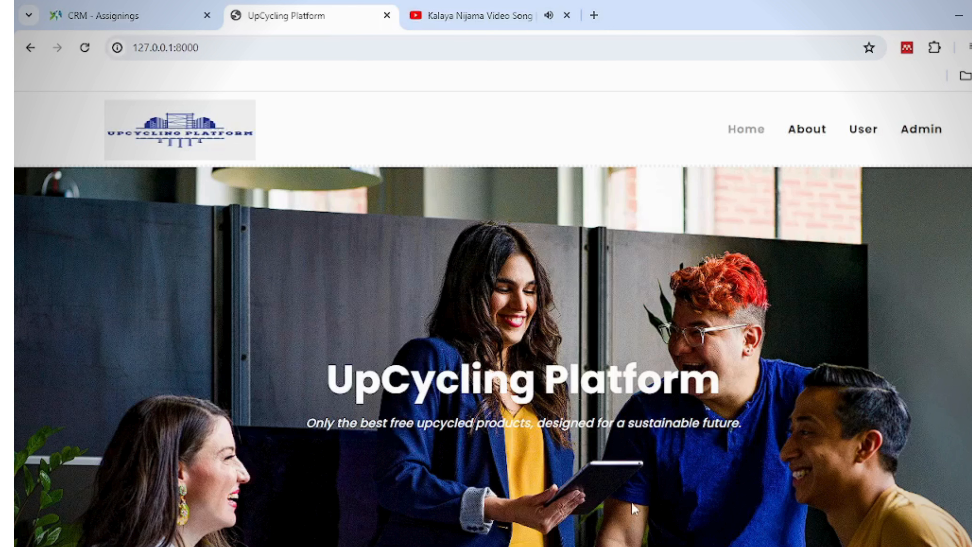
# - Go to the user login page from the User link in the top navigation
pyautogui.scroll(-3)
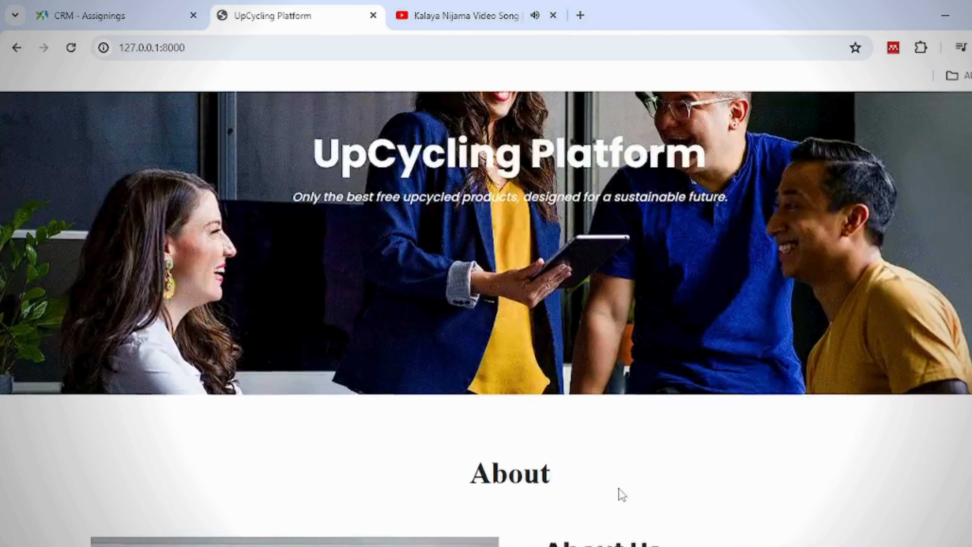
pyautogui.scroll(-3)
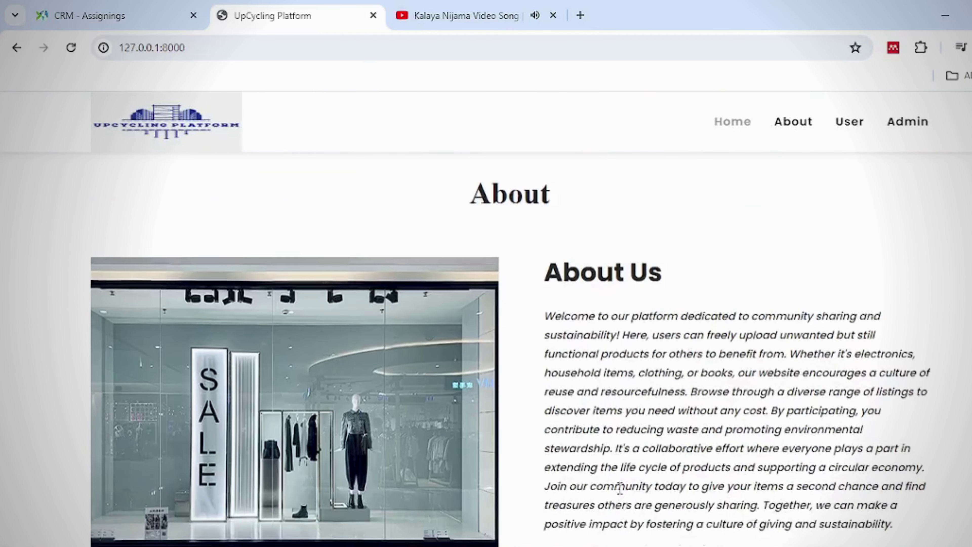
pyautogui.click(849, 122)
pyautogui.write('r')
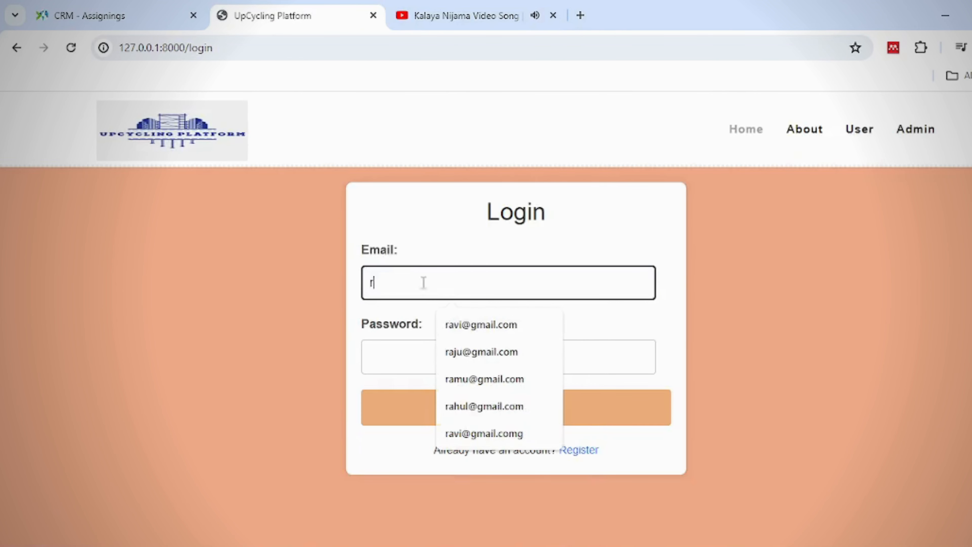
# - Log in as admin with the saved autofill email and password
pyautogui.click(482, 351)
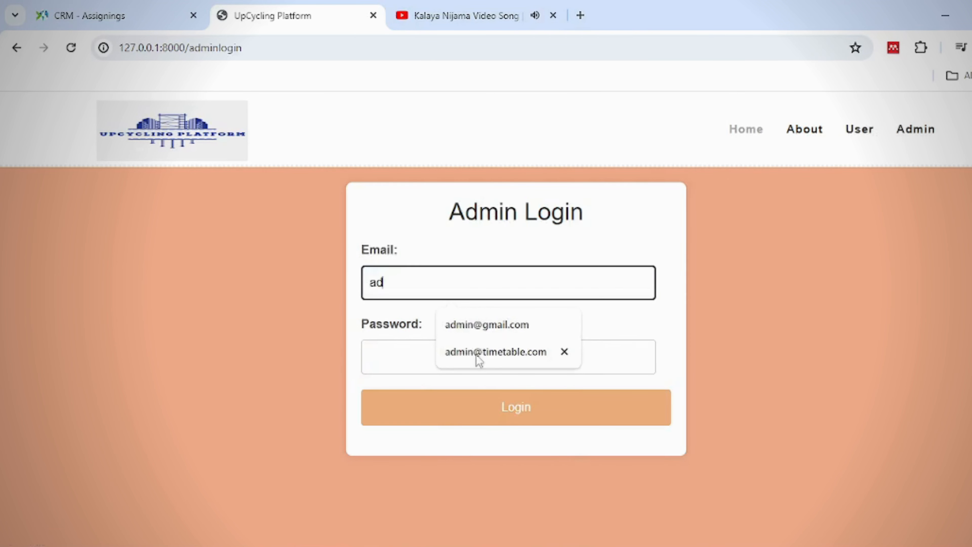
pyautogui.click(487, 324)
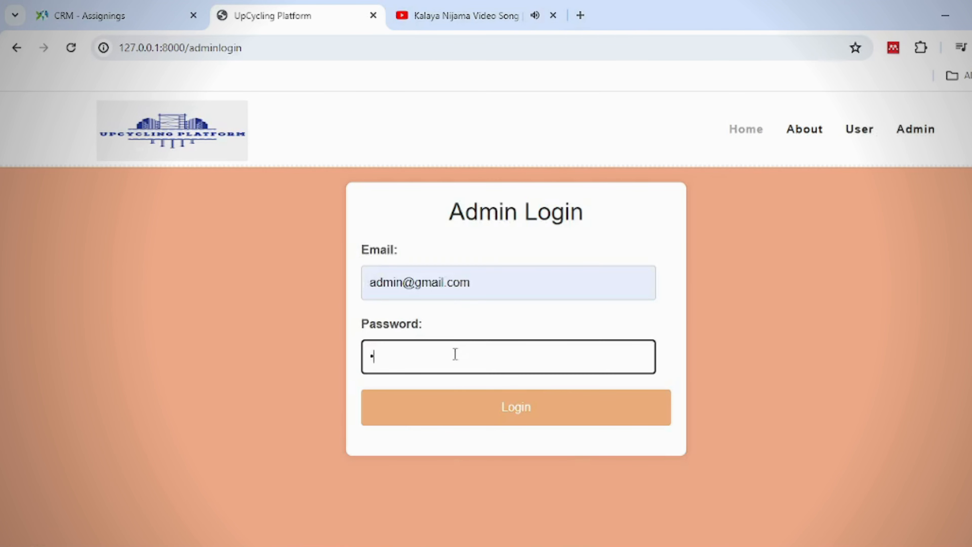
pyautogui.click(515, 408)
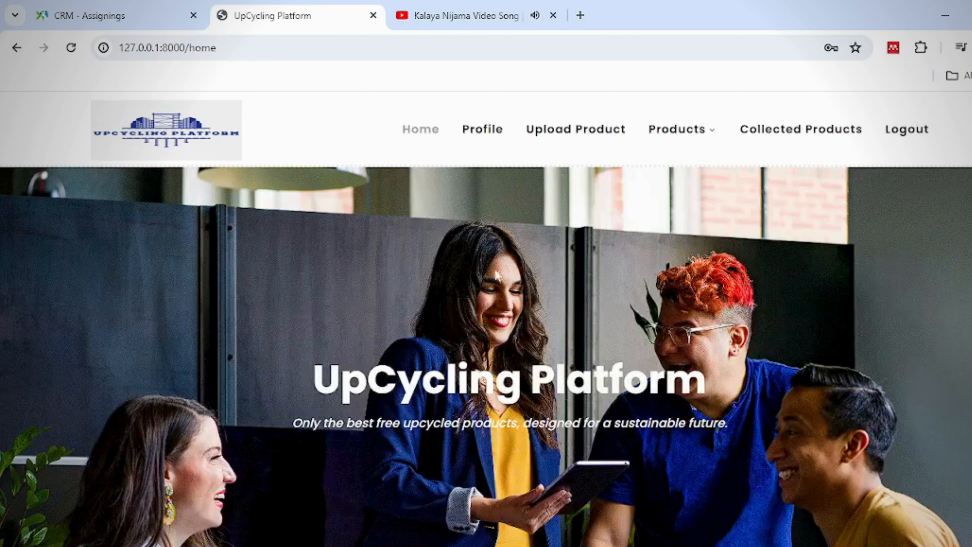
pyautogui.moveTo(292, 187)
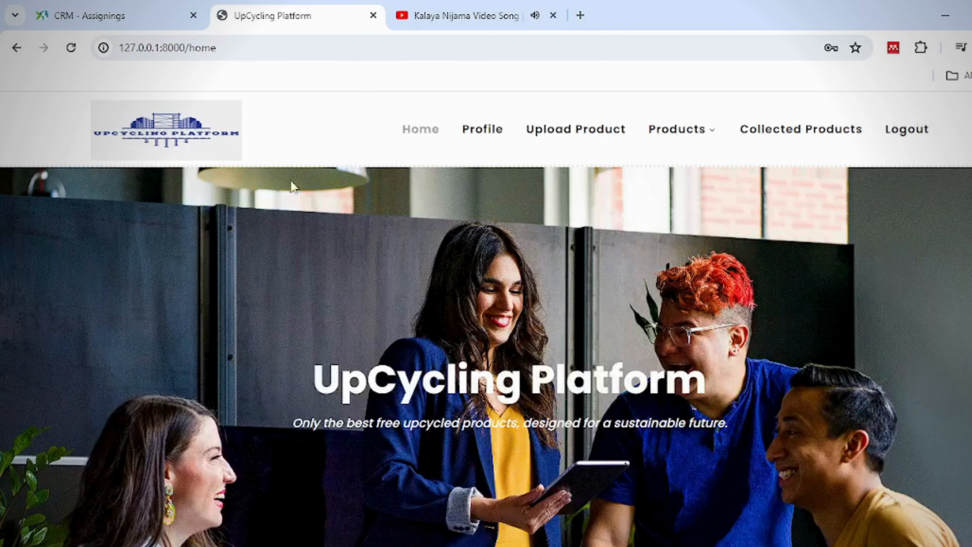
# - View the update-profile form, then the add-new-product form under Upload Product
pyautogui.scroll(-3)
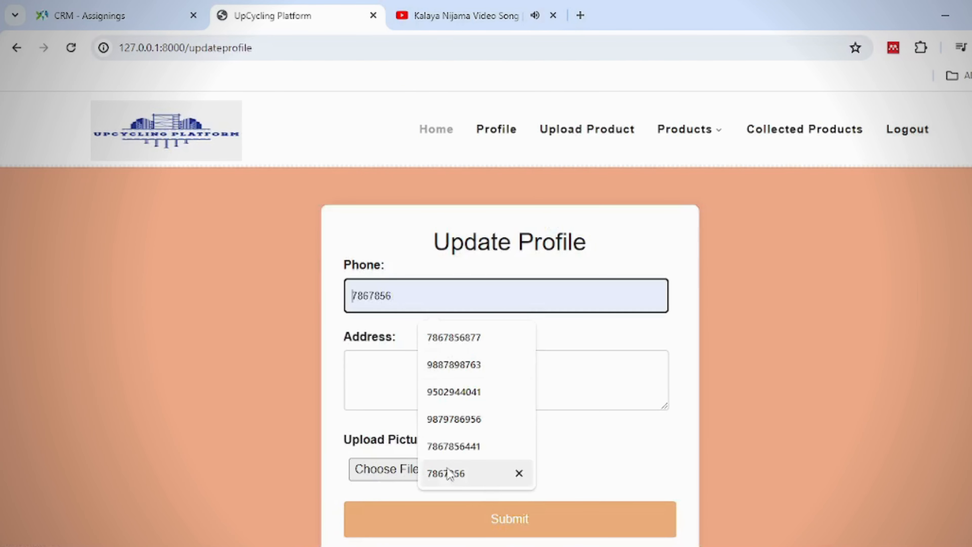
pyautogui.click(586, 129)
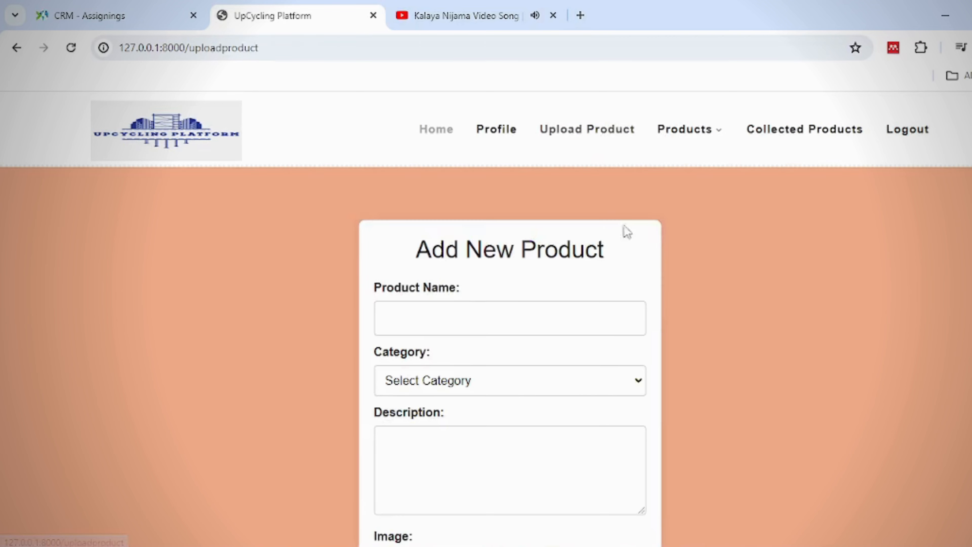
pyautogui.scroll(-3)
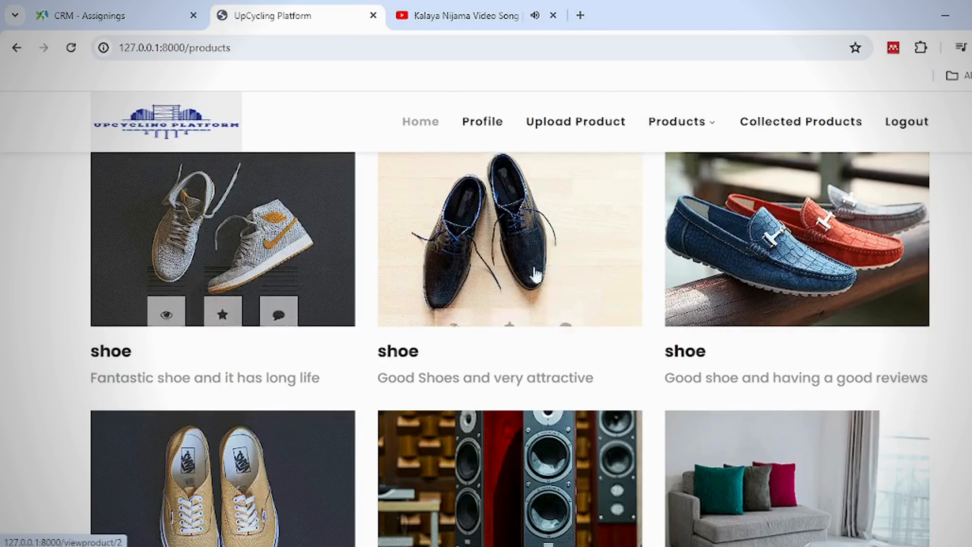
pyautogui.moveTo(211, 253)
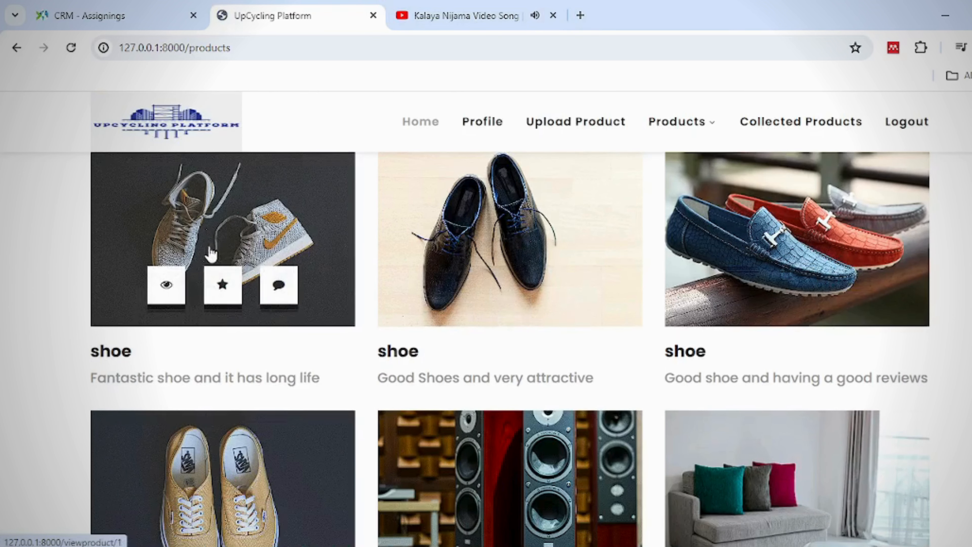
# - Send 'hello' in a chat on the first shoe listing, then view the chats list
pyautogui.click(278, 286)
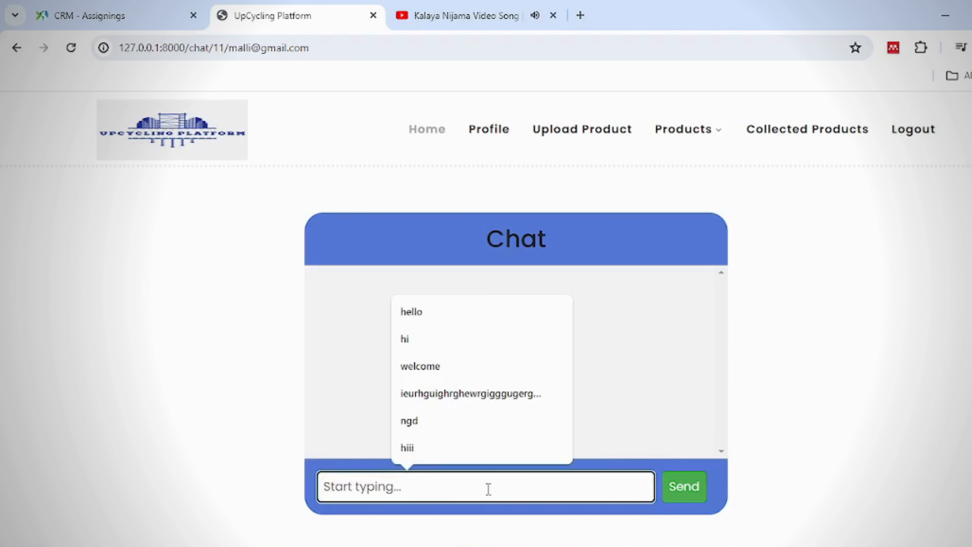
pyautogui.write('hello')
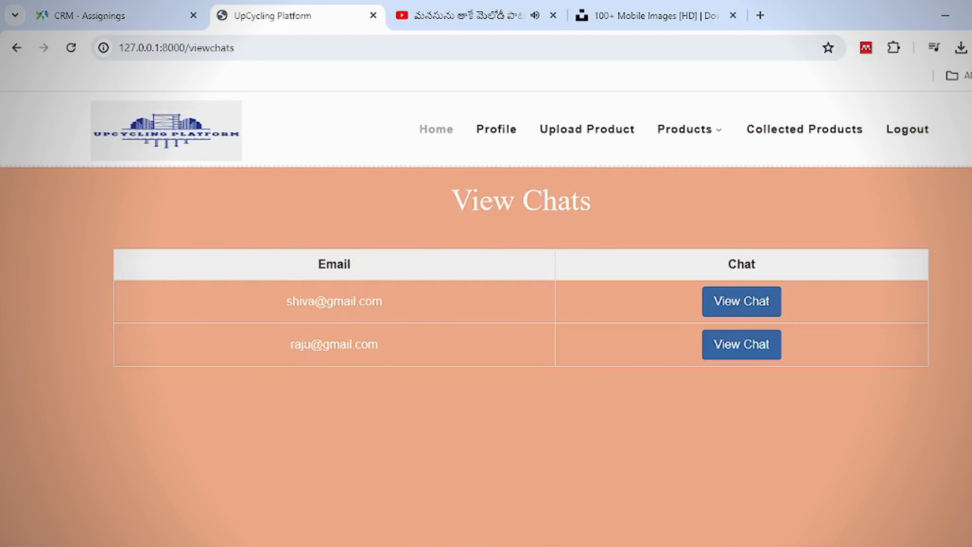
pyautogui.click(742, 344)
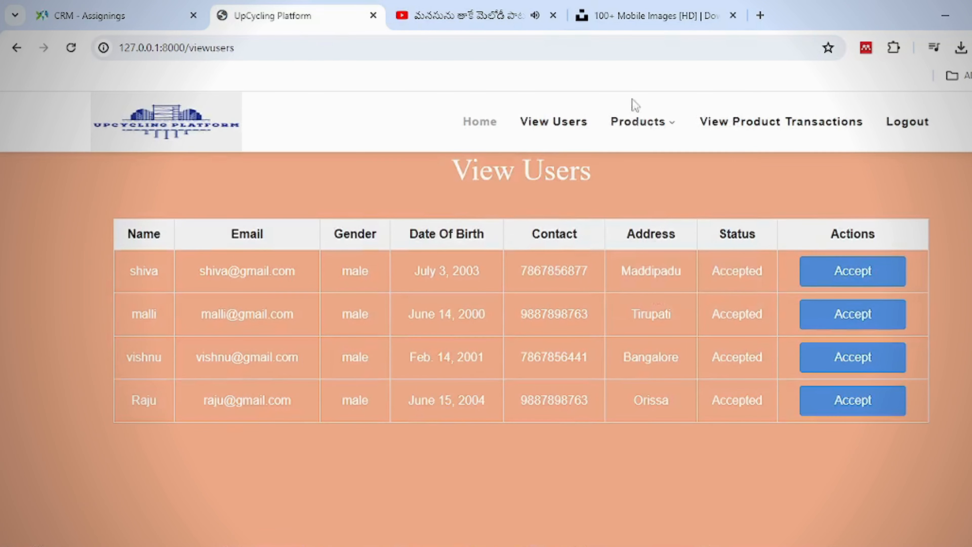
# - Browse a product category listing, then view the admin product transactions table
pyautogui.click(640, 121)
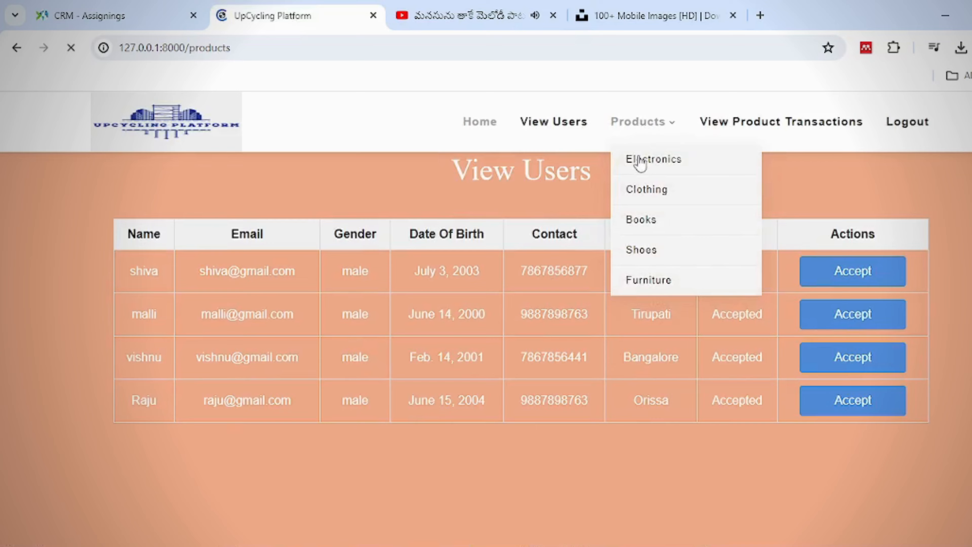
pyautogui.click(642, 250)
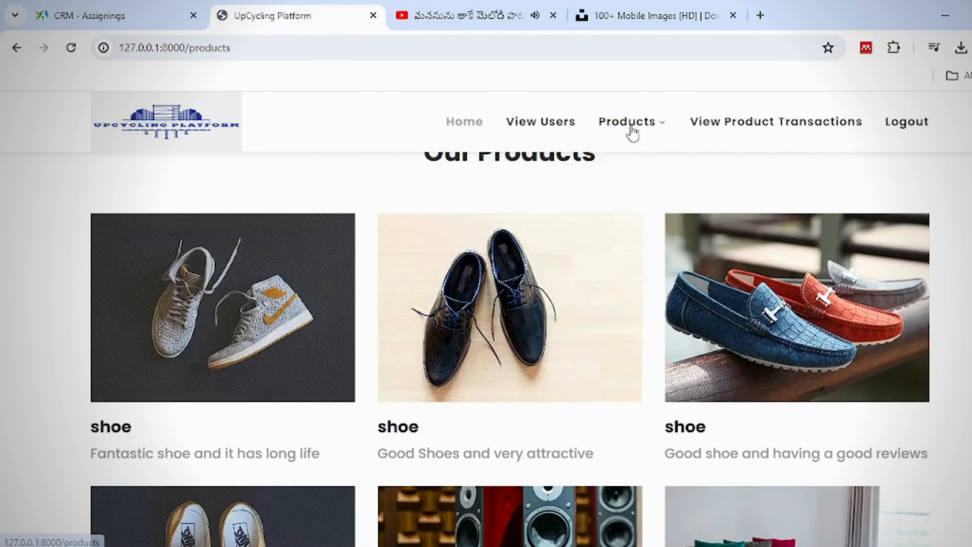
pyautogui.click(774, 123)
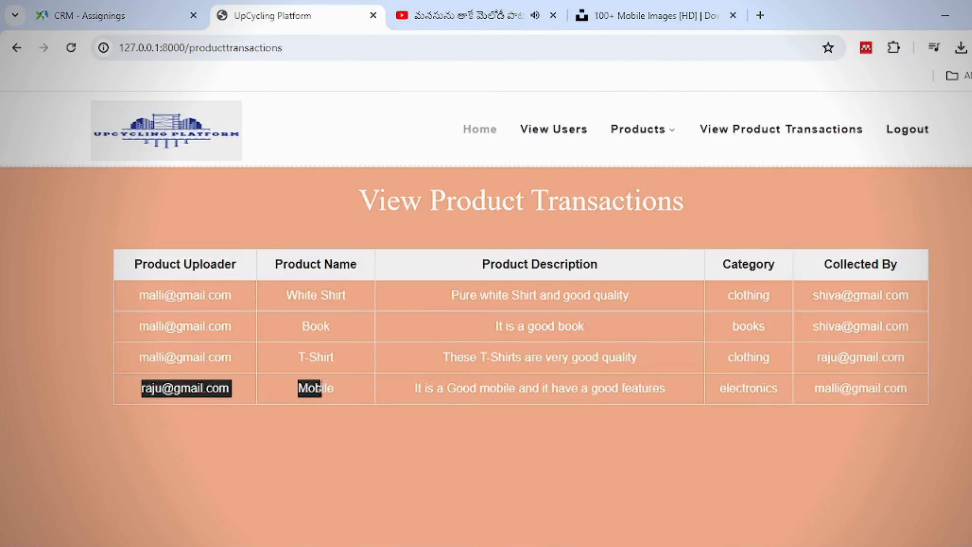